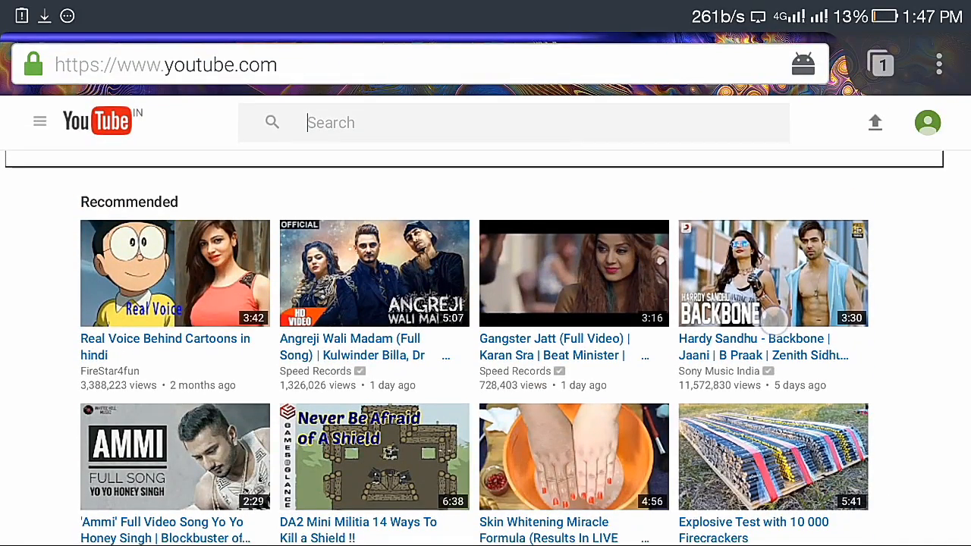
Go to YouTube's upload page and start selecting a video file to upload.
{"action": "scroll", "scroll_direction": "down", "scroll_amount": 3}
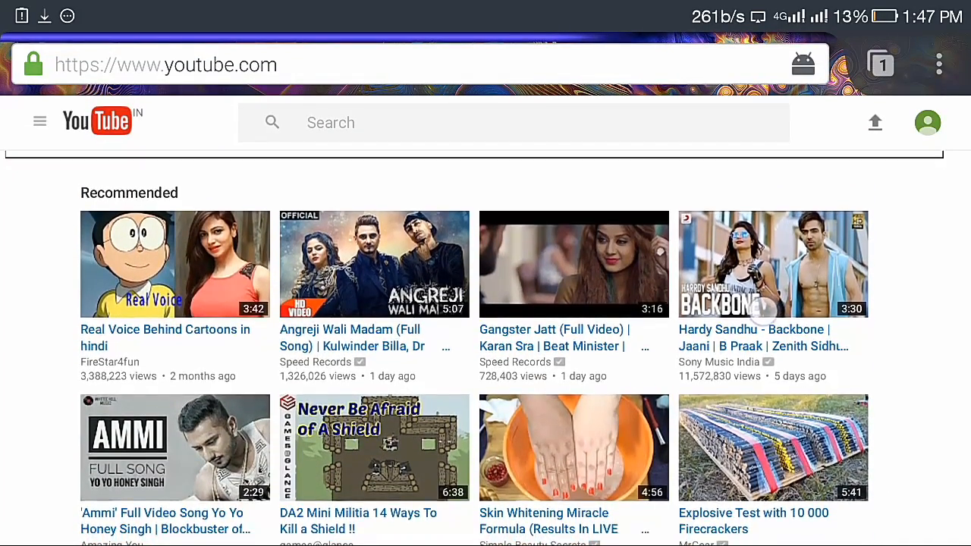
{"action": "scroll", "scroll_direction": "up", "scroll_amount": 3}
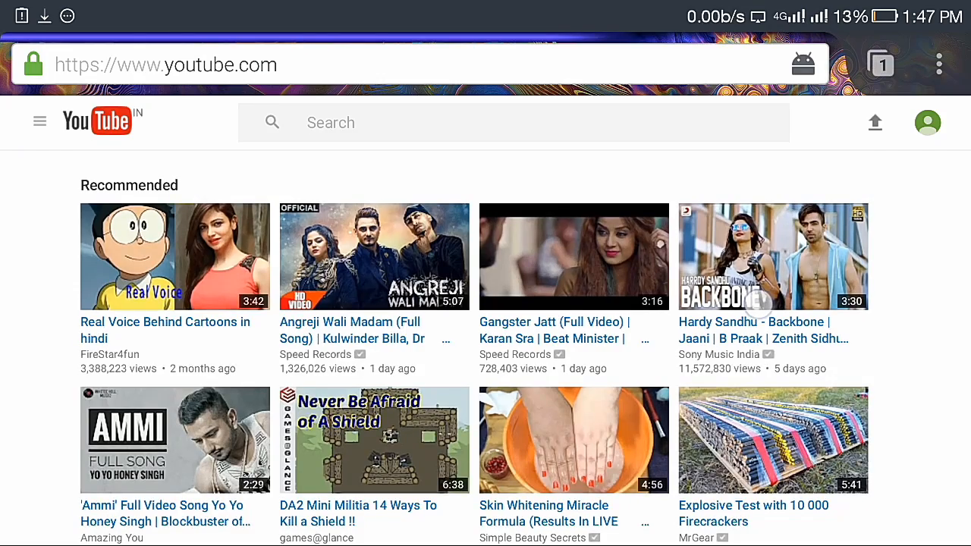
{"action": "scroll", "scroll_direction": "down", "scroll_amount": 3}
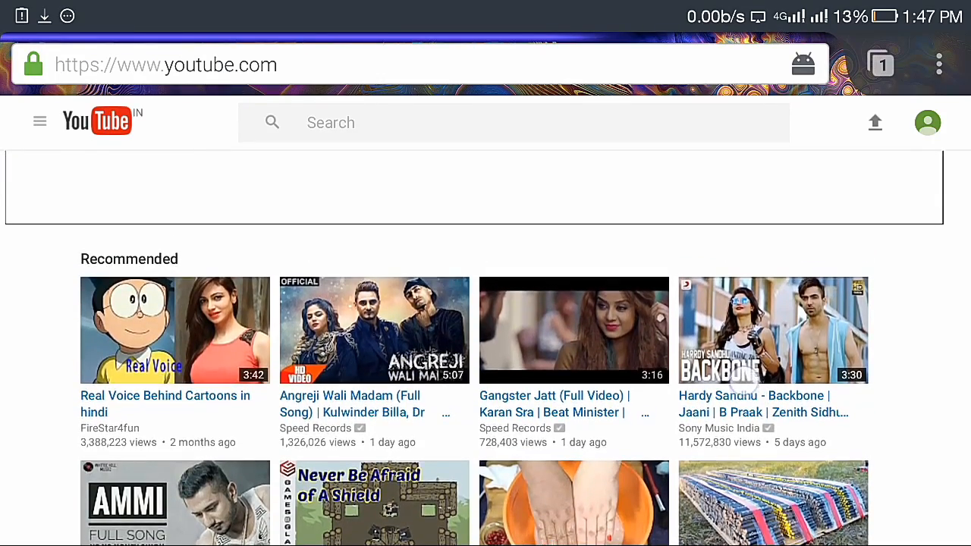
{"action": "scroll", "scroll_direction": "down", "scroll_amount": 3}
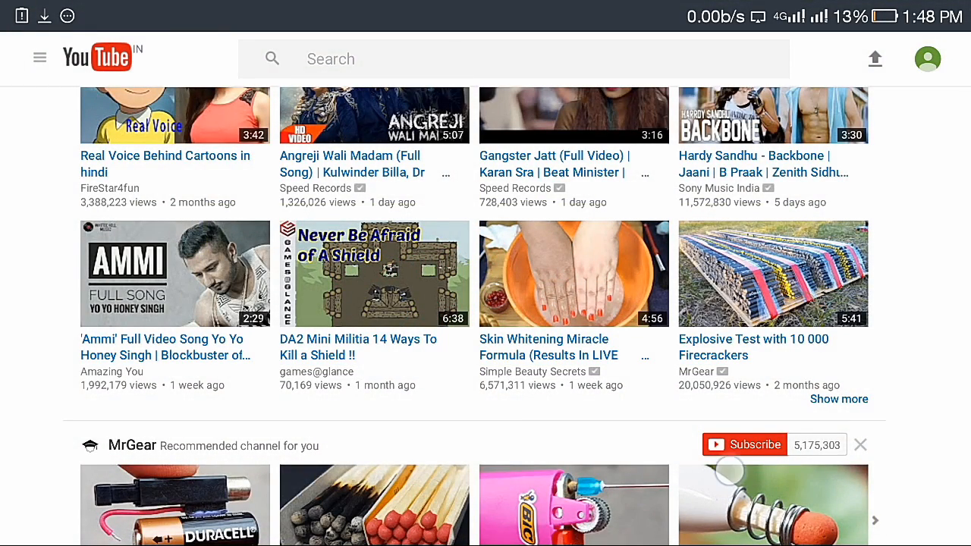
{"action": "scroll", "scroll_direction": "down", "scroll_amount": 3}
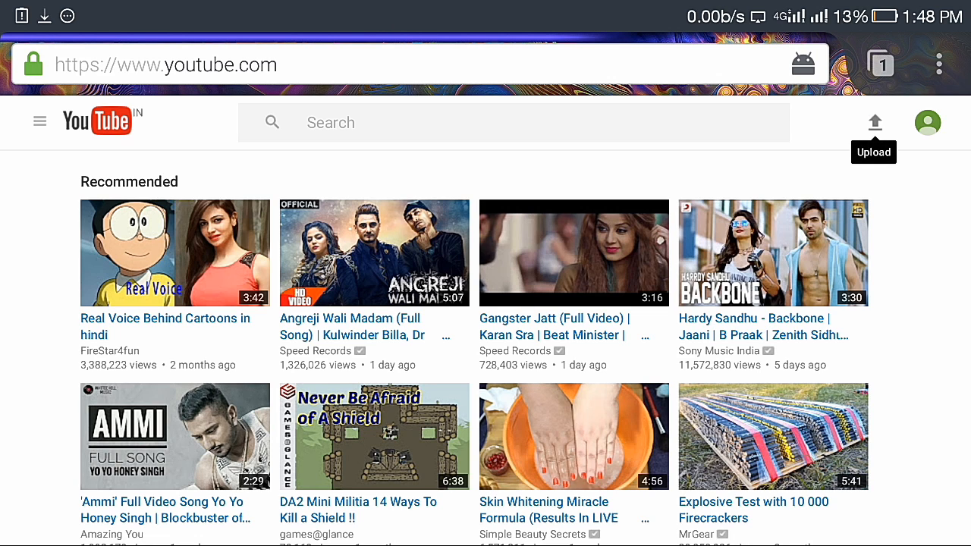
{"action": "left_click", "coordinate": [875, 122]}
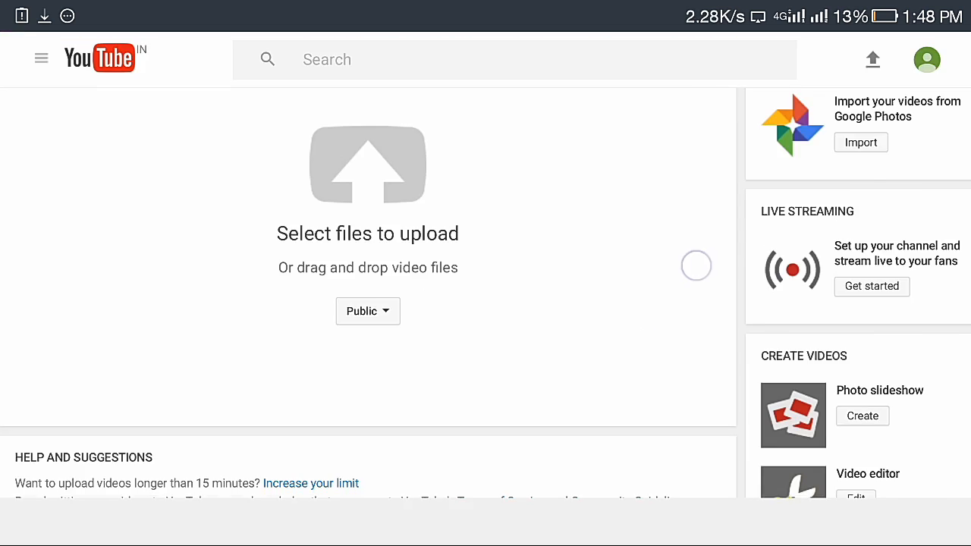
{"action": "scroll", "scroll_direction": "down", "scroll_amount": 3}
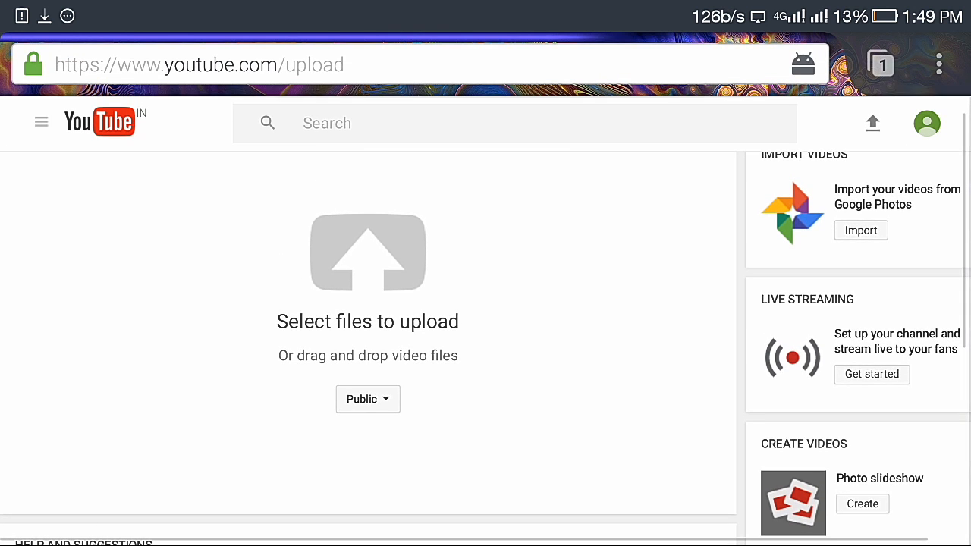
{"action": "left_click", "coordinate": [368, 254]}
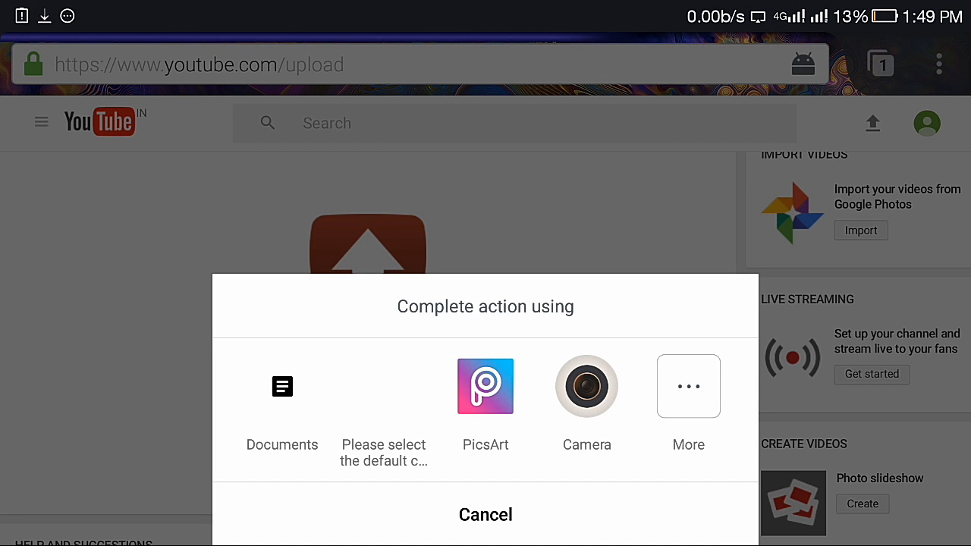
Pick the video file from Documents in the Android chooser to start the upload.
{"action": "left_click", "coordinate": [282, 410]}
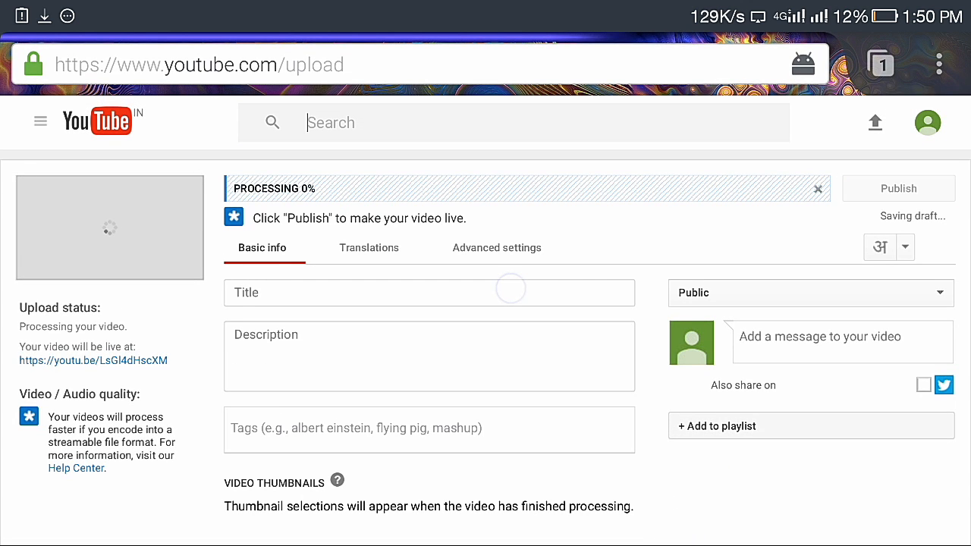
Title the uploading video 'UNIVERSAL CLIPS Intro' and let processing finish.
{"action": "left_click", "coordinate": [429, 293]}
{"action": "type", "text": "UNIVERSAL CLIPS Intro"}
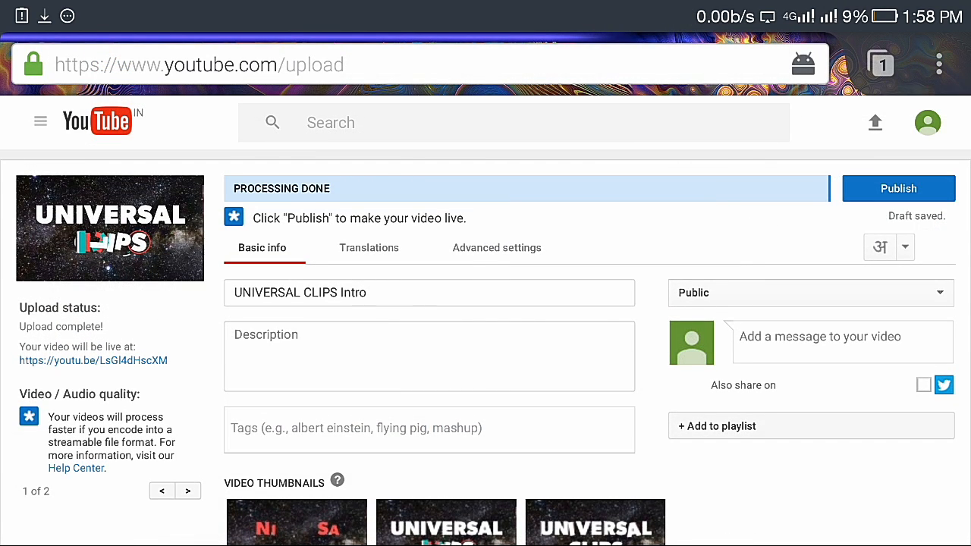
In Advanced settings, set language to English and category to Entertainment, then publish.
{"action": "left_click", "coordinate": [496, 247]}
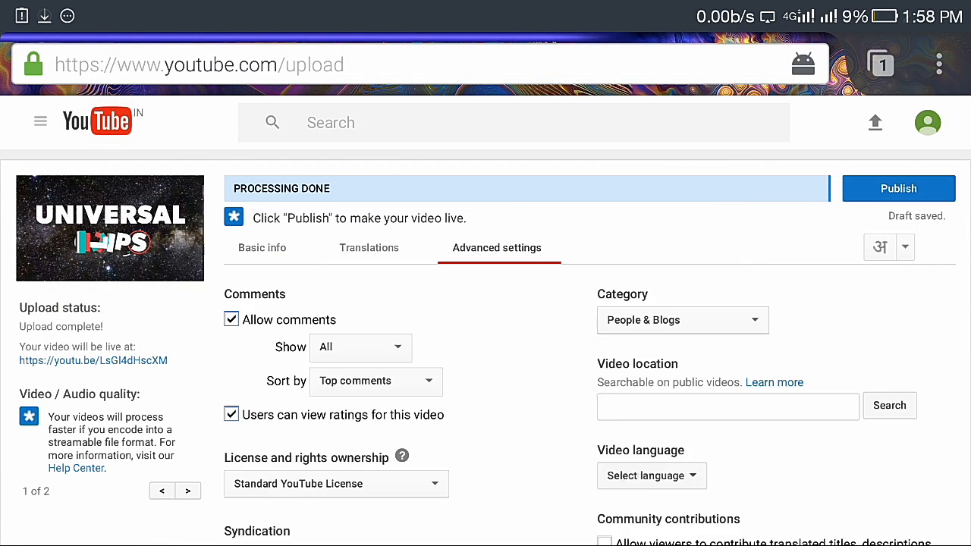
{"action": "scroll", "scroll_direction": "down", "scroll_amount": 3}
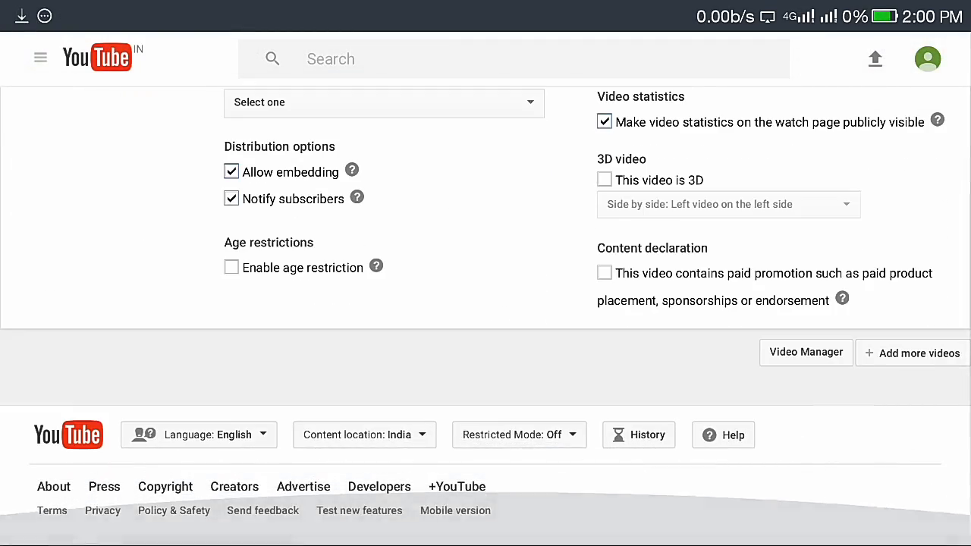
{"action": "scroll", "scroll_direction": "up", "scroll_amount": 3}
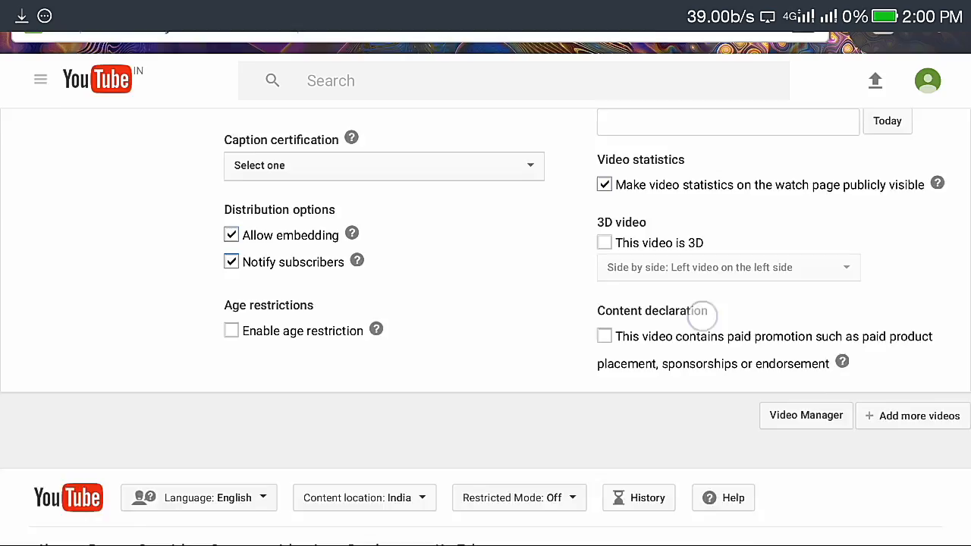
{"action": "scroll", "scroll_direction": "up", "scroll_amount": 3}
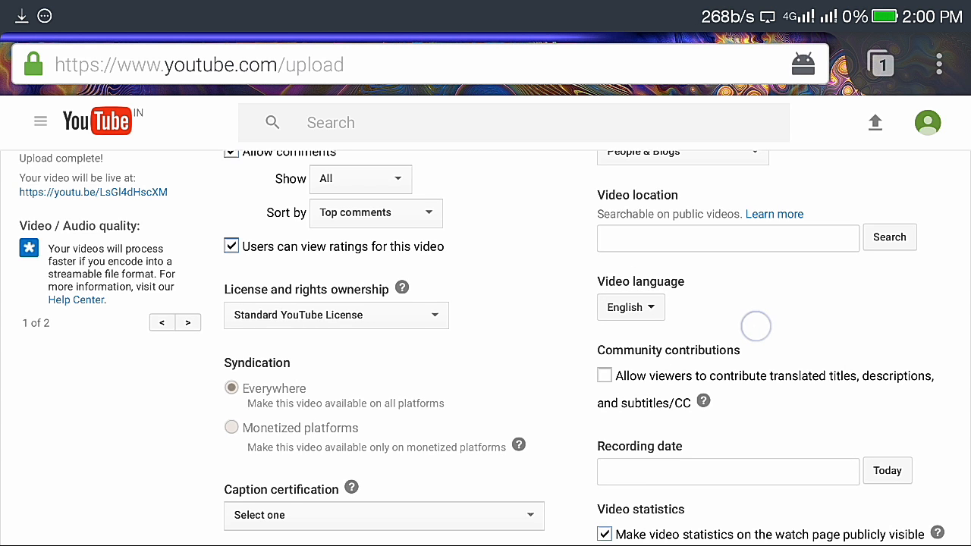
{"action": "scroll", "scroll_direction": "up", "scroll_amount": 3}
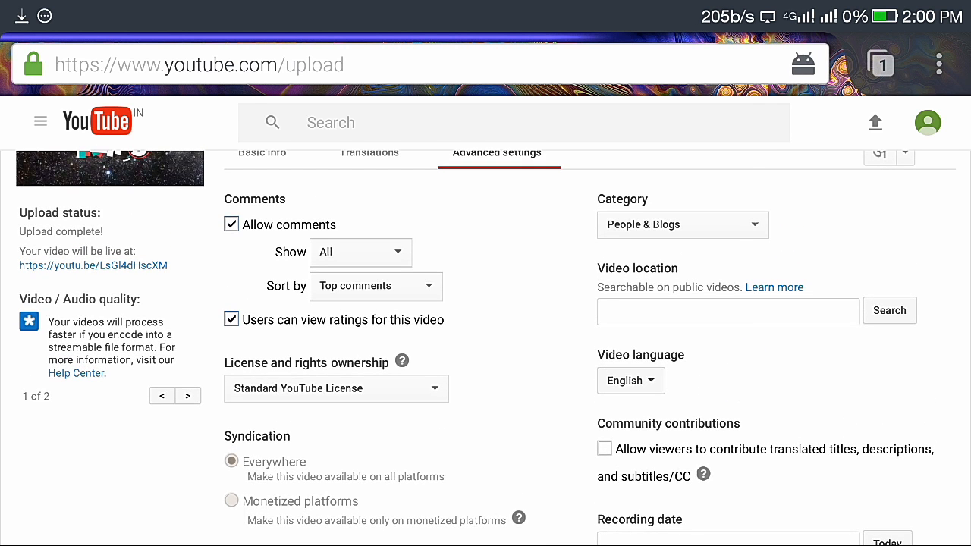
{"action": "left_click", "coordinate": [681, 225]}
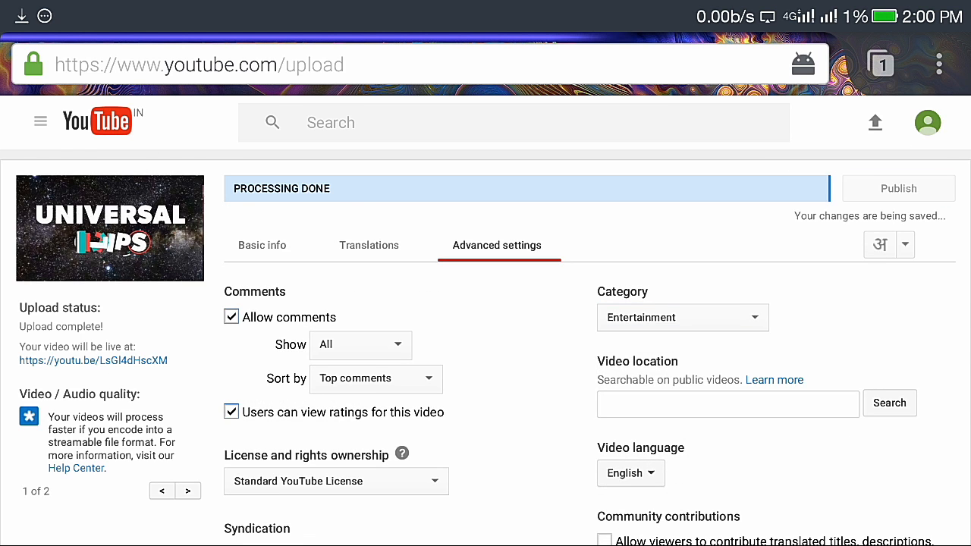
{"action": "left_click", "coordinate": [898, 188]}
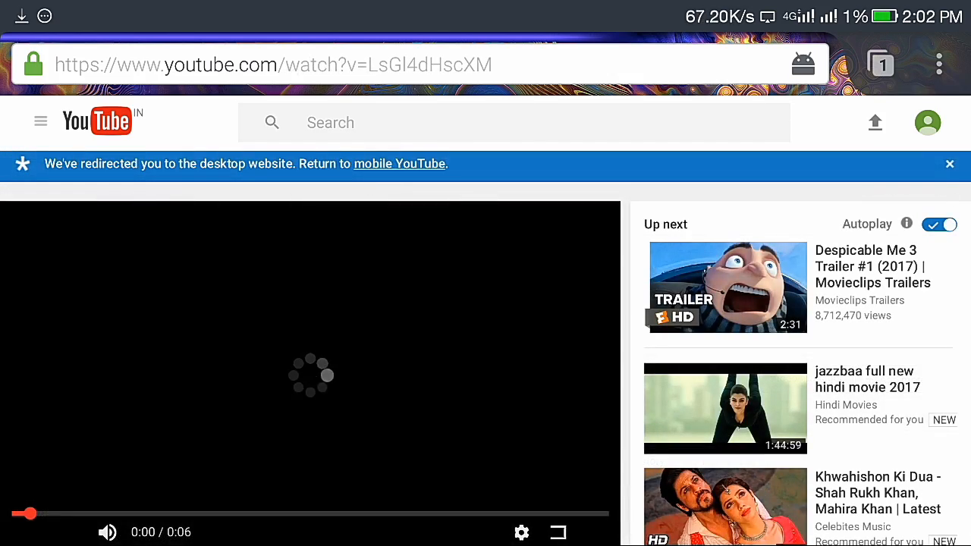
Open the Info & Settings edit page from the published video's watch page.
{"action": "scroll", "scroll_direction": "down", "scroll_amount": 3}
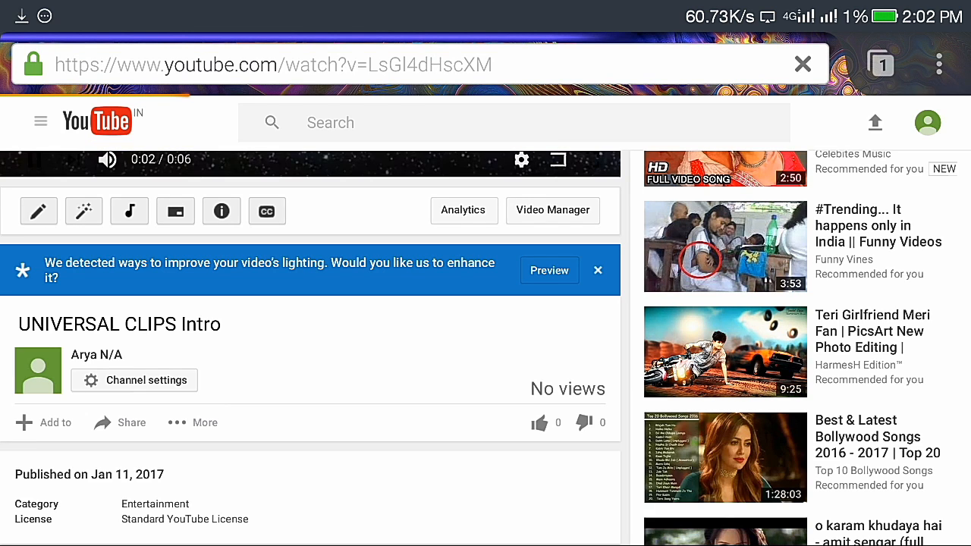
{"action": "left_click", "coordinate": [38, 211]}
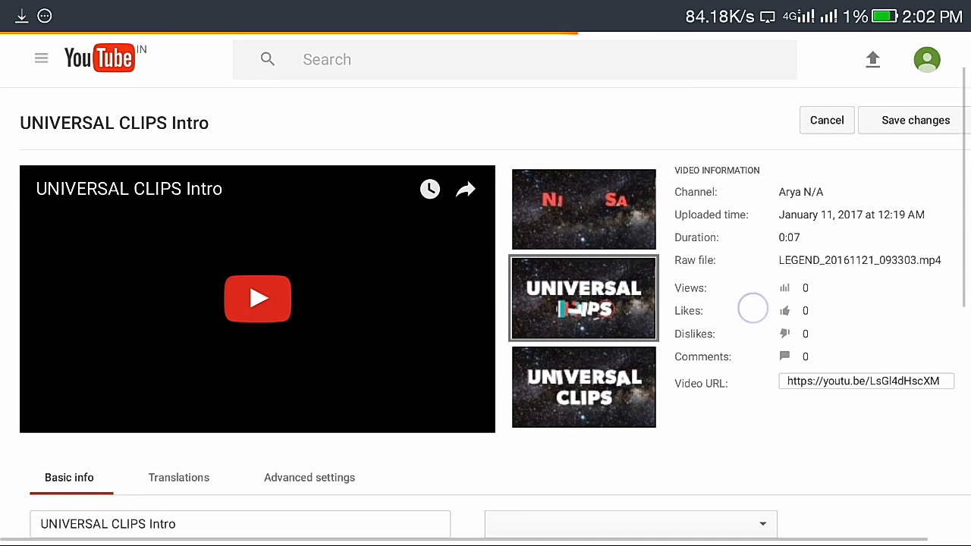
Choose the third, full UNIVERSAL CLIPS frame as thumbnail and create a new playlist.
{"action": "scroll", "scroll_direction": "down", "scroll_amount": 3}
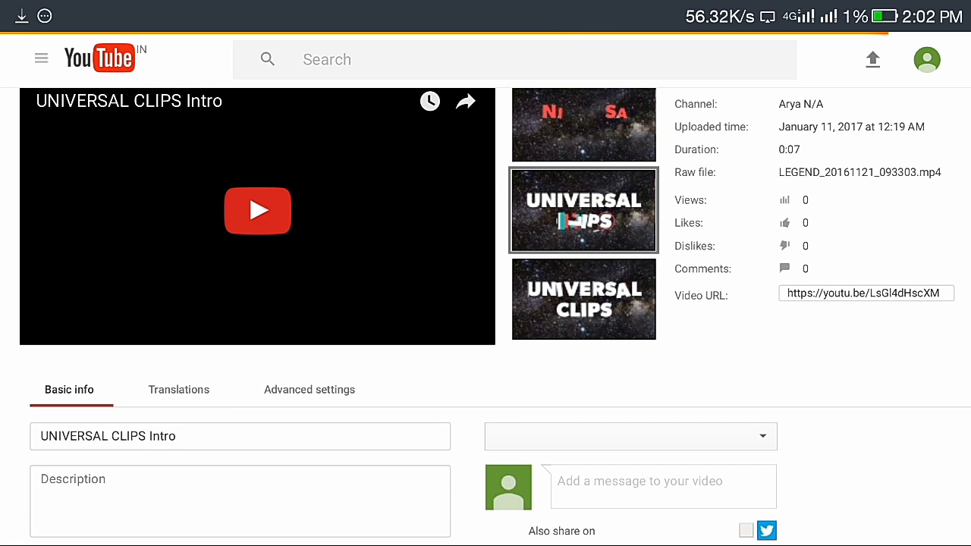
{"action": "scroll", "scroll_direction": "down", "scroll_amount": 3}
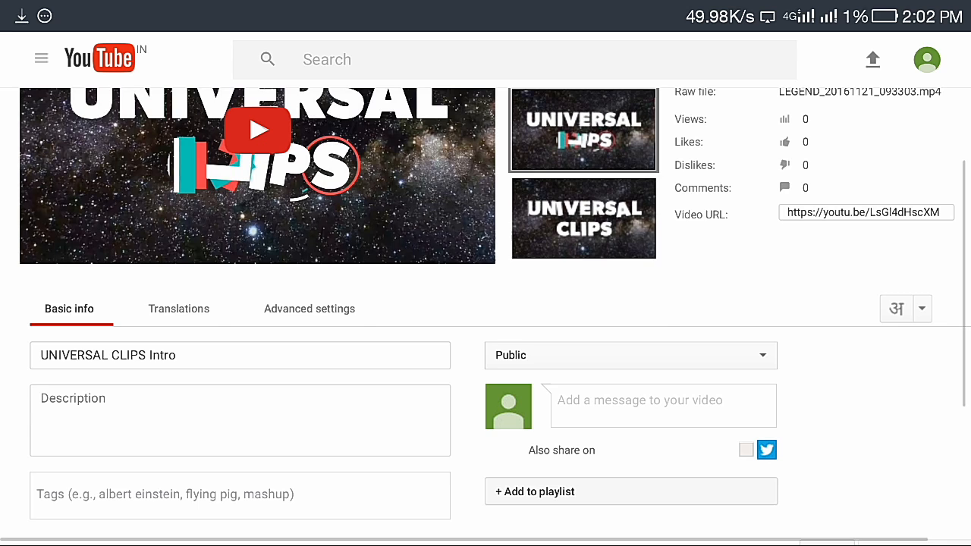
{"action": "left_click", "coordinate": [583, 219]}
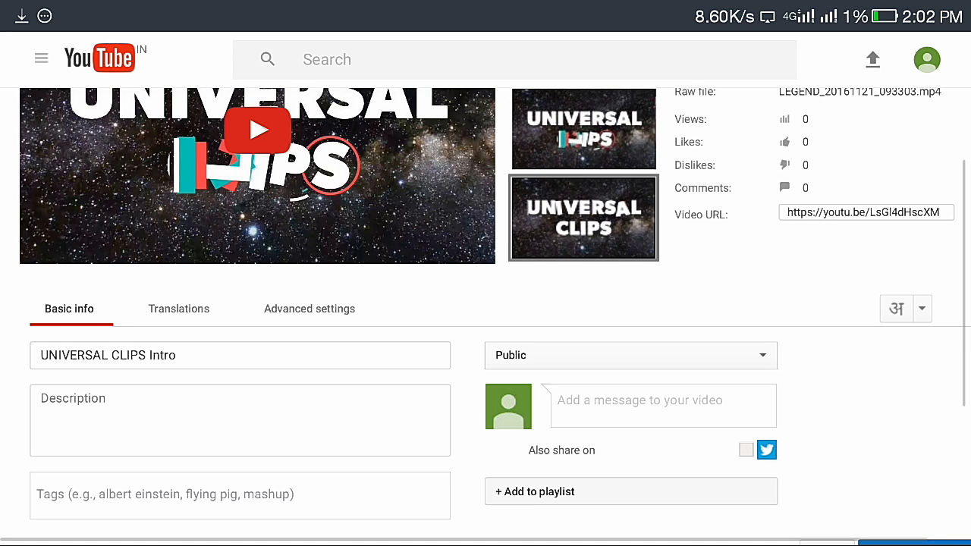
{"action": "scroll", "scroll_direction": "up", "scroll_amount": 3}
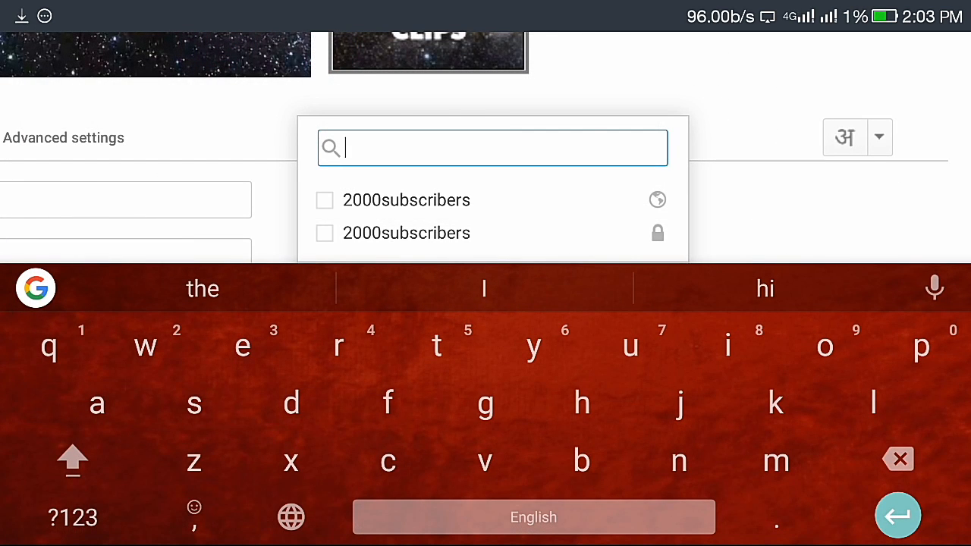
{"action": "left_click", "coordinate": [728, 346]}
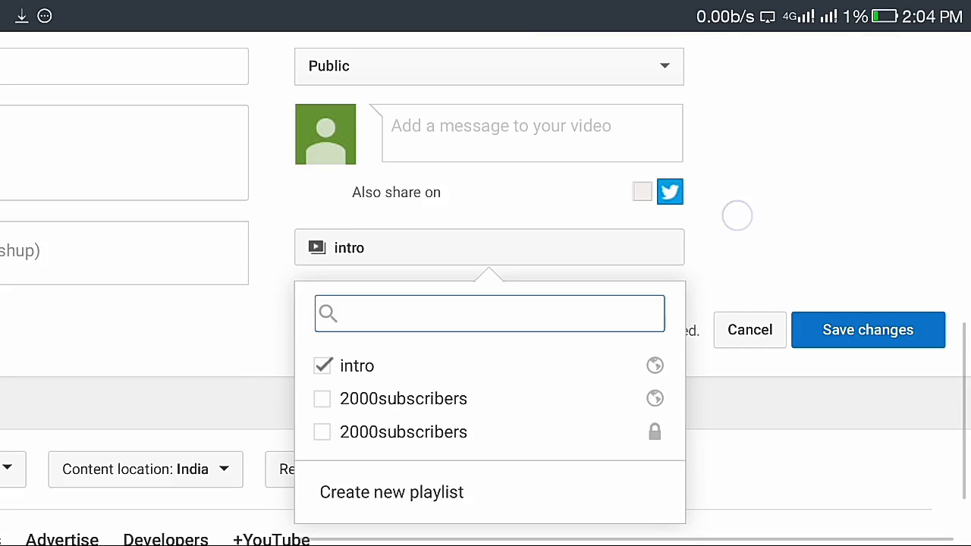
Return to the top of the edit page after adding the video to the 'intro' playlist.
{"action": "scroll", "scroll_direction": "up", "scroll_amount": 3}
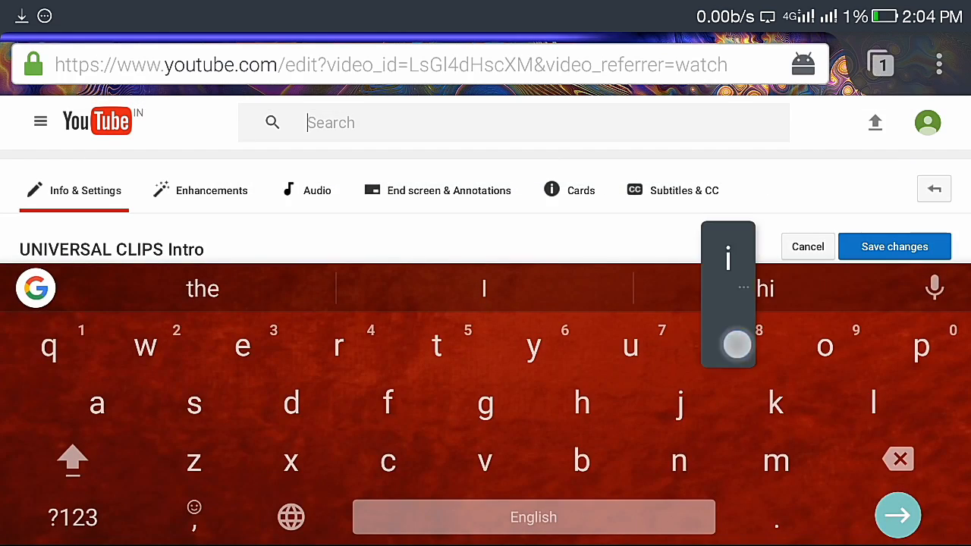
Search for 'intro' and add The xx - Intro to the 'intro' playlist.
{"action": "type", "text": "inu"}
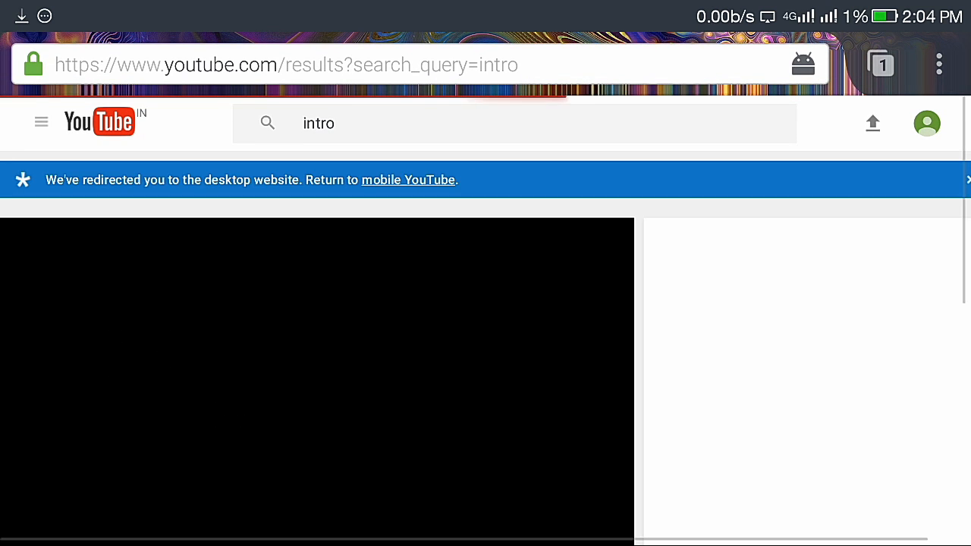
{"action": "scroll", "scroll_direction": "down", "scroll_amount": 3}
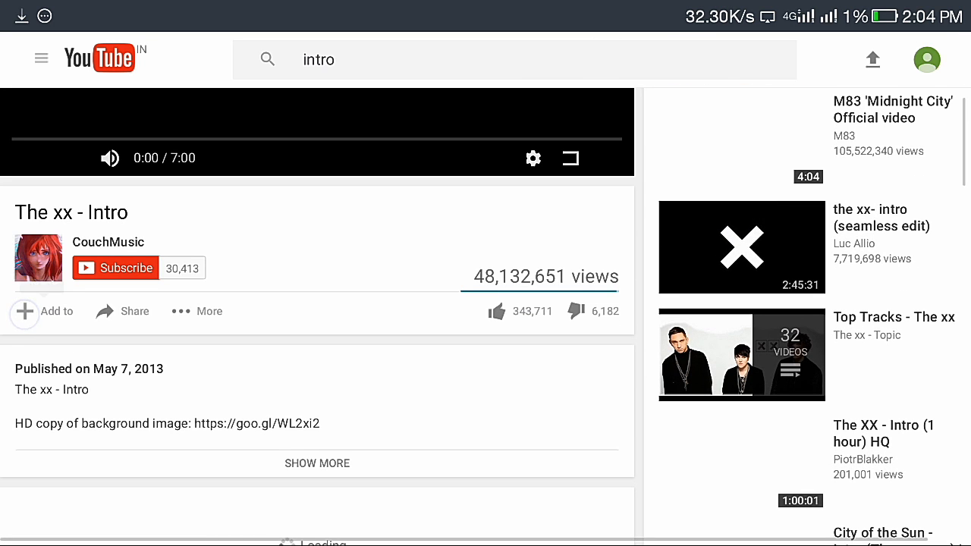
{"action": "left_click", "coordinate": [45, 311]}
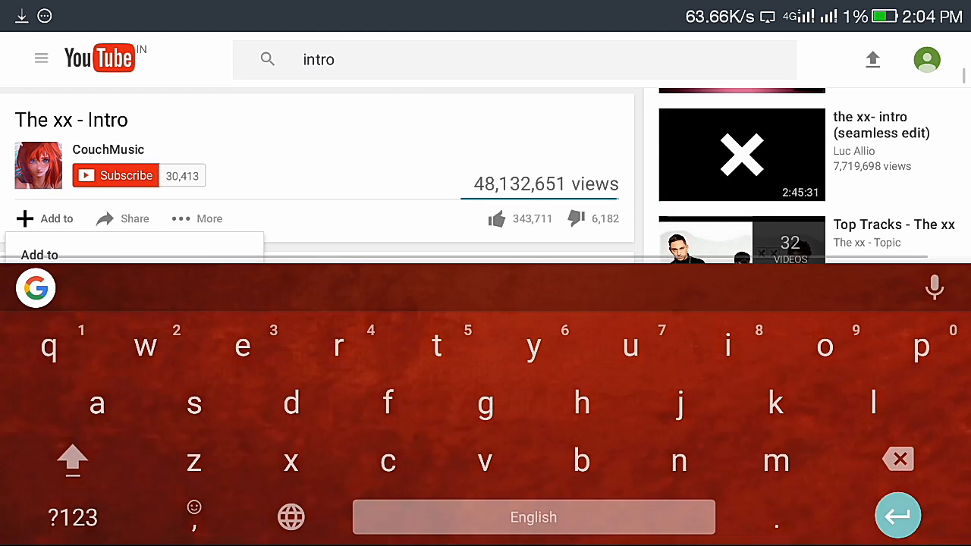
{"action": "left_click", "coordinate": [45, 219]}
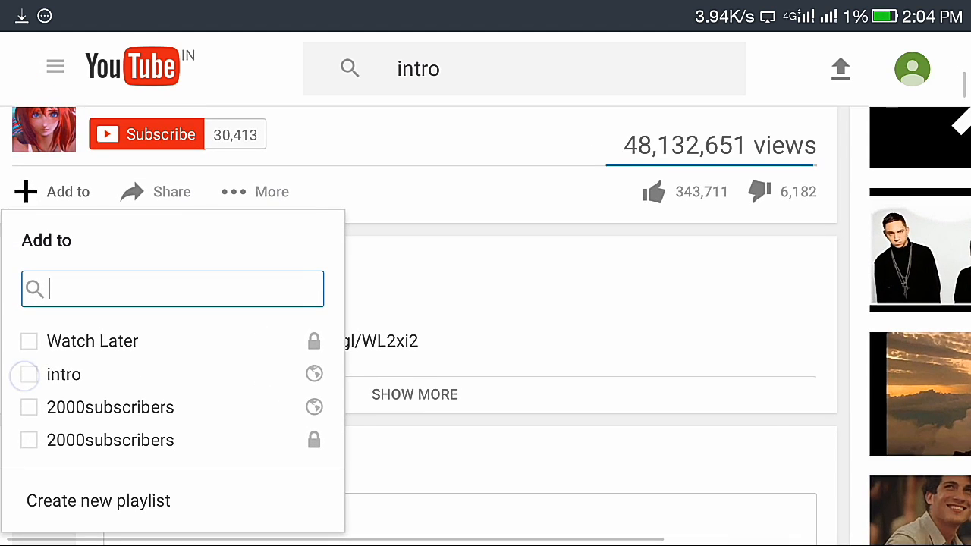
{"action": "left_click", "coordinate": [24, 374]}
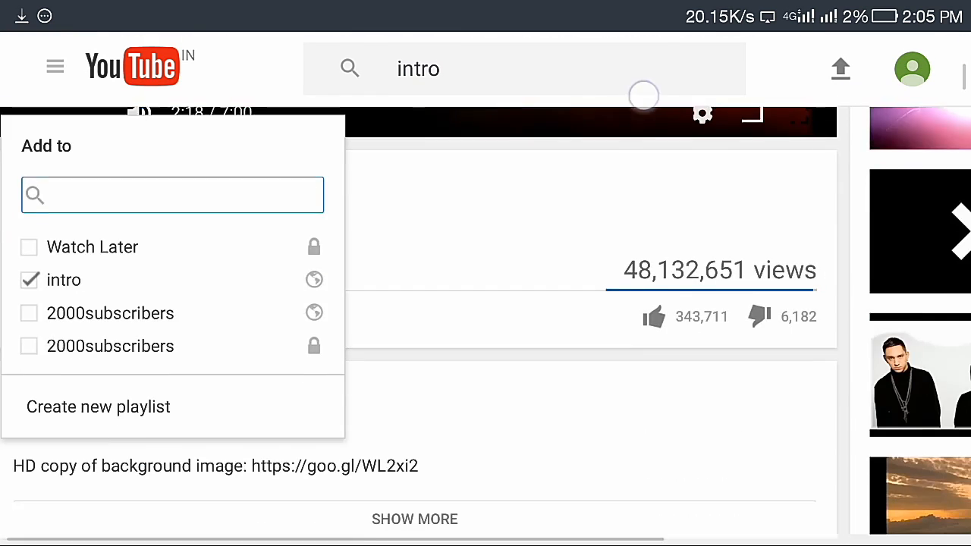
{"action": "scroll", "scroll_direction": "down", "scroll_amount": 3}
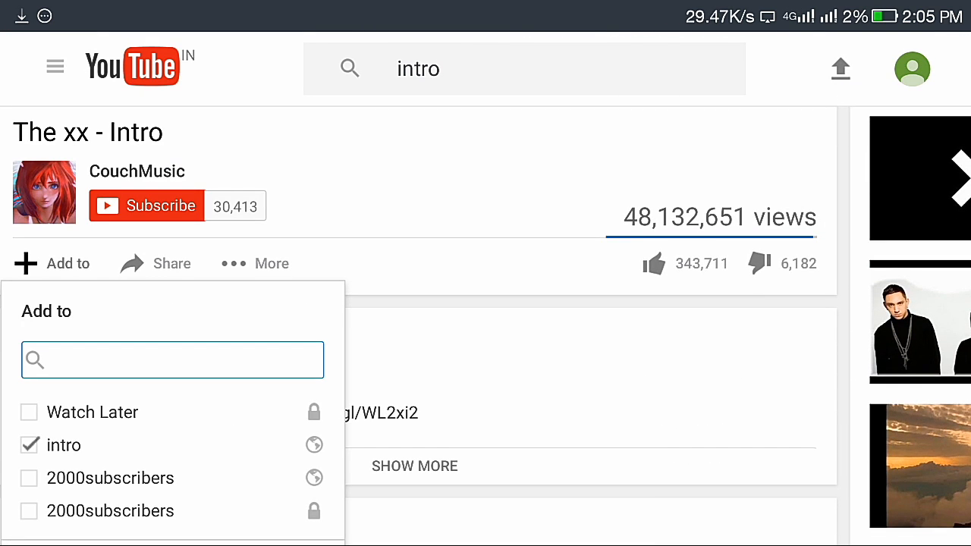